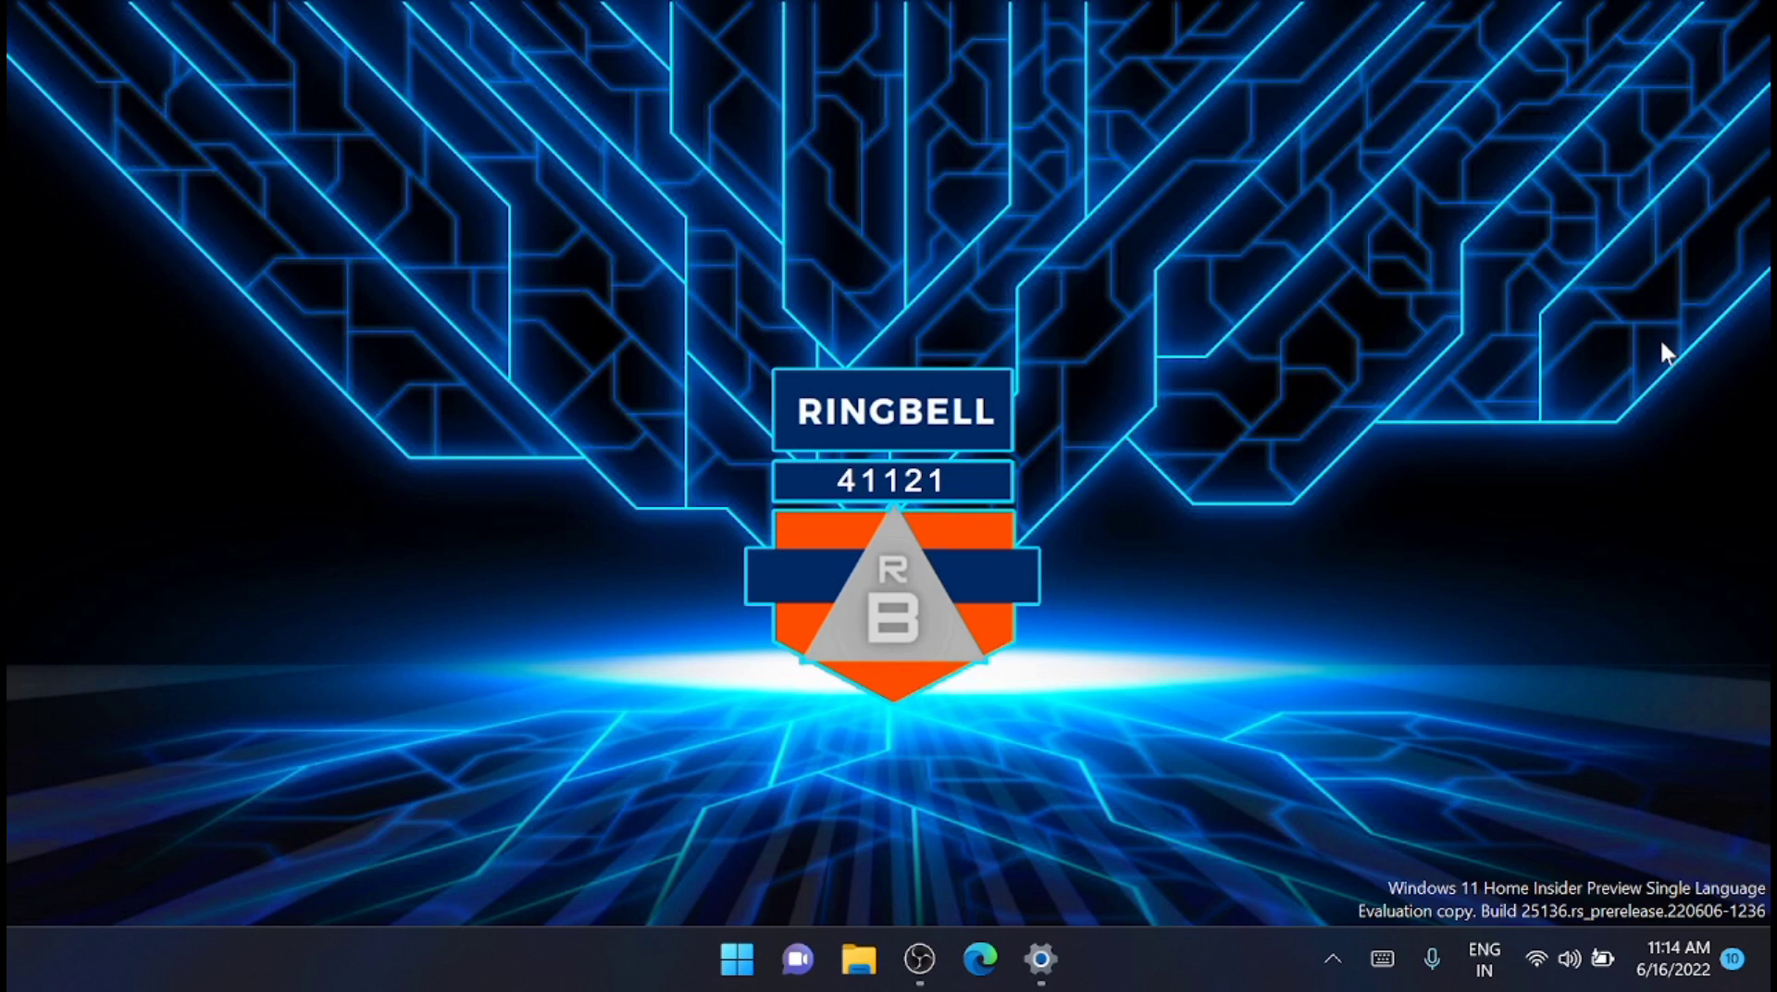
Step: Launch Settings from the Start menu's pinned apps to view the Insider Preview 25140 download
left_click(1483, 959)
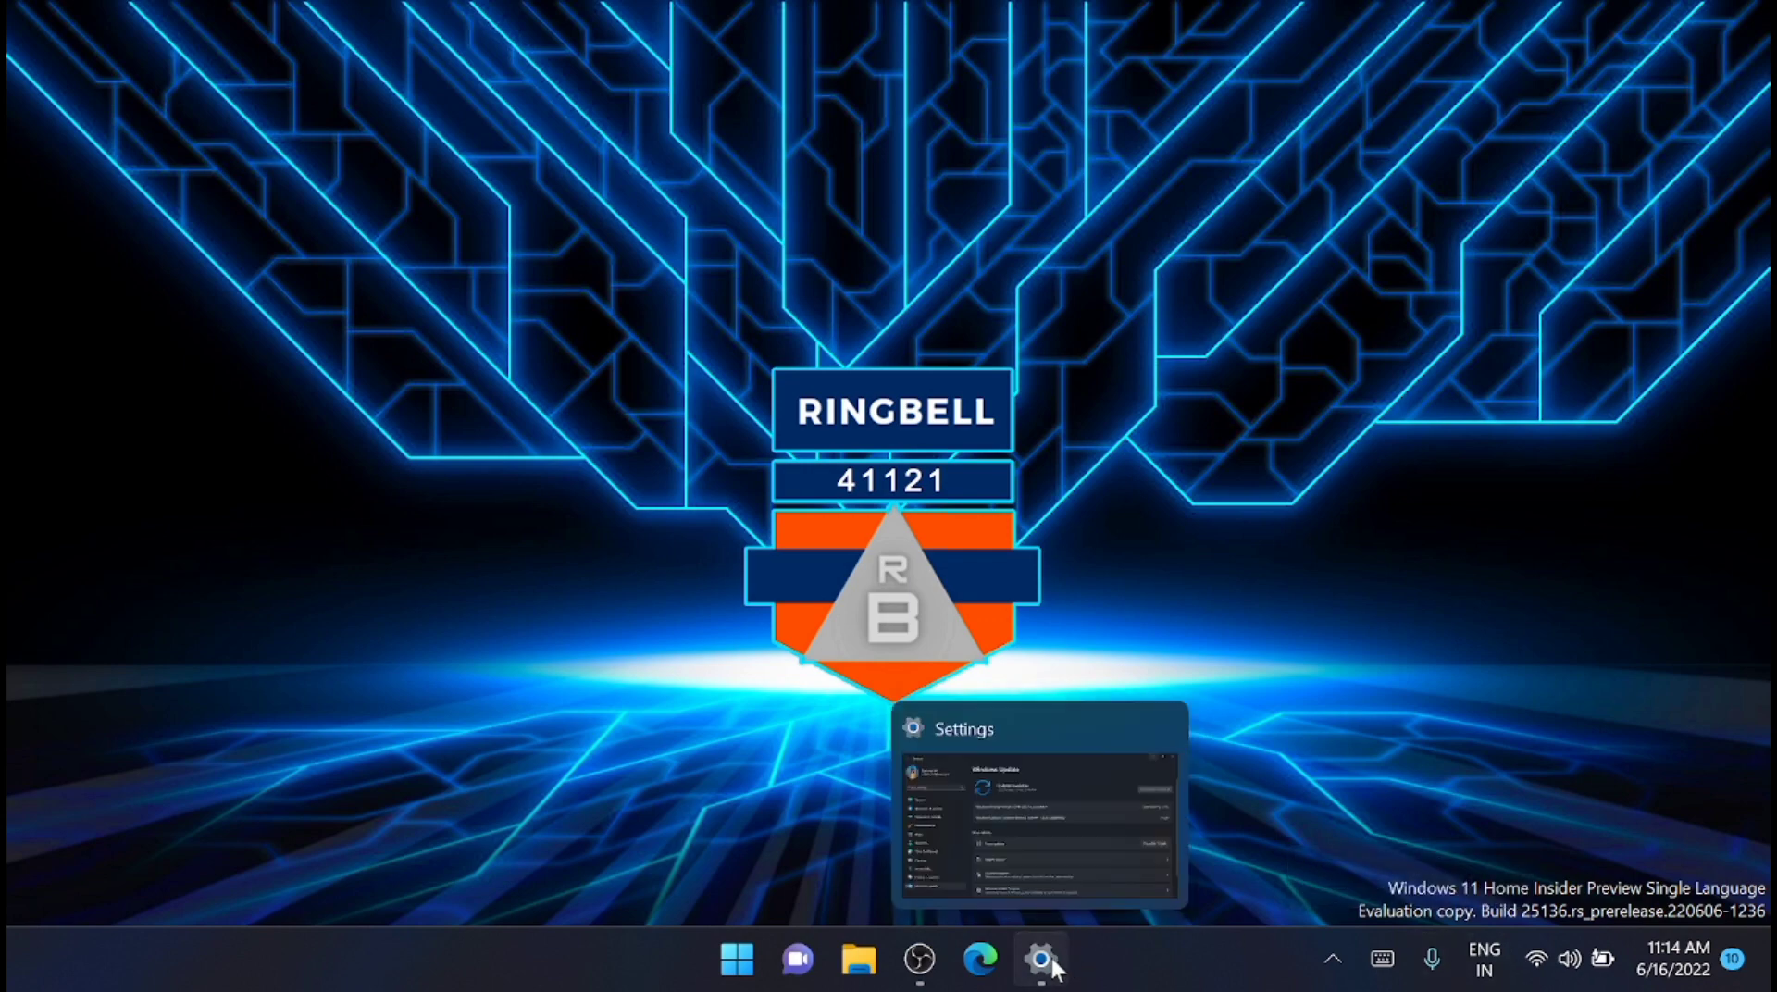
left_click(736, 959)
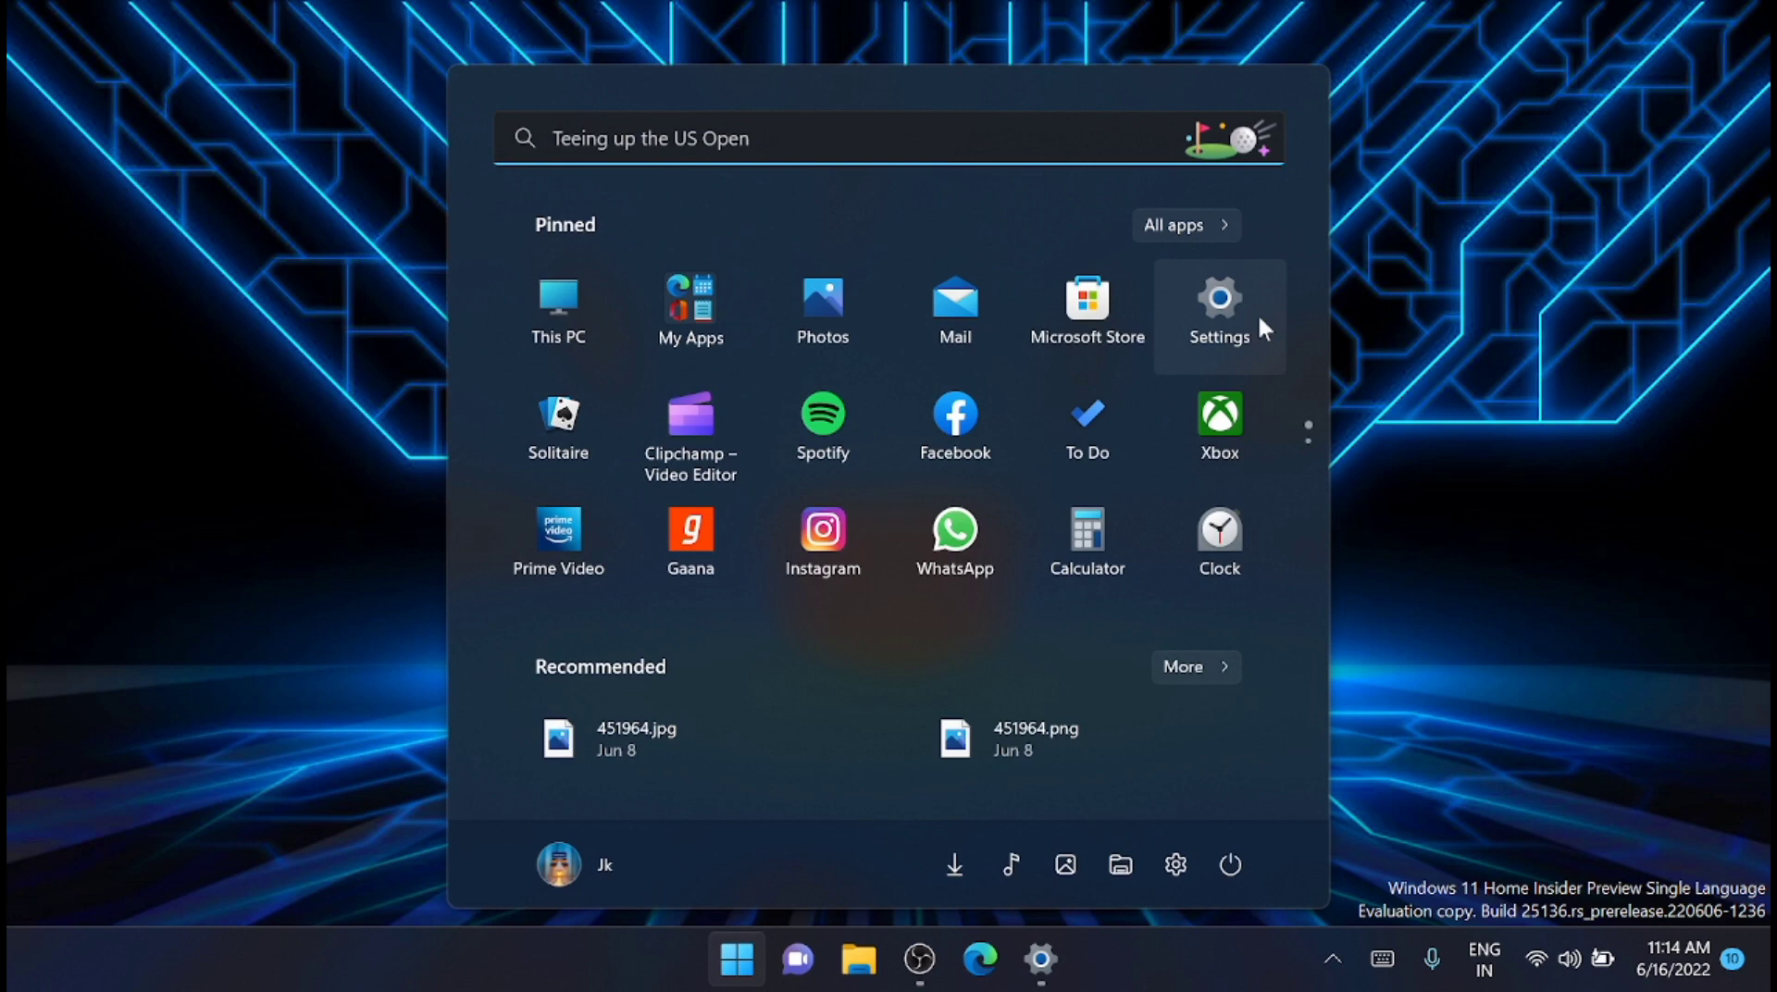
left_click(1221, 308)
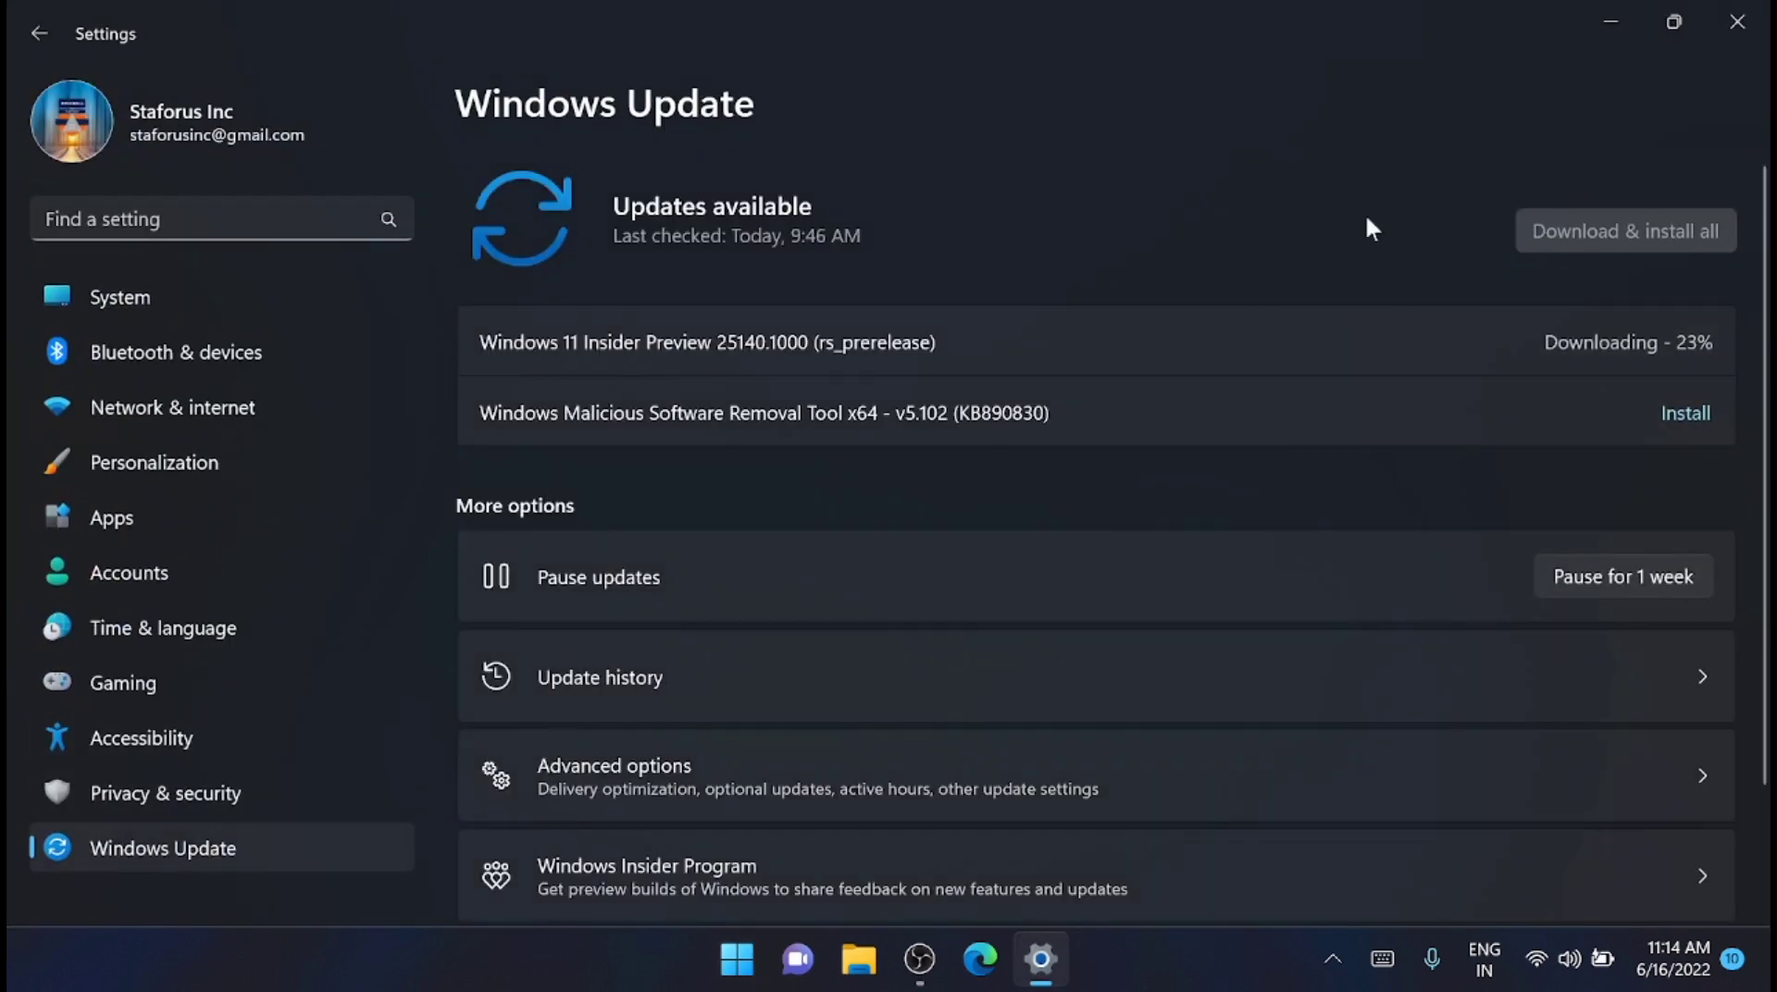
mouse_move(1466, 218)
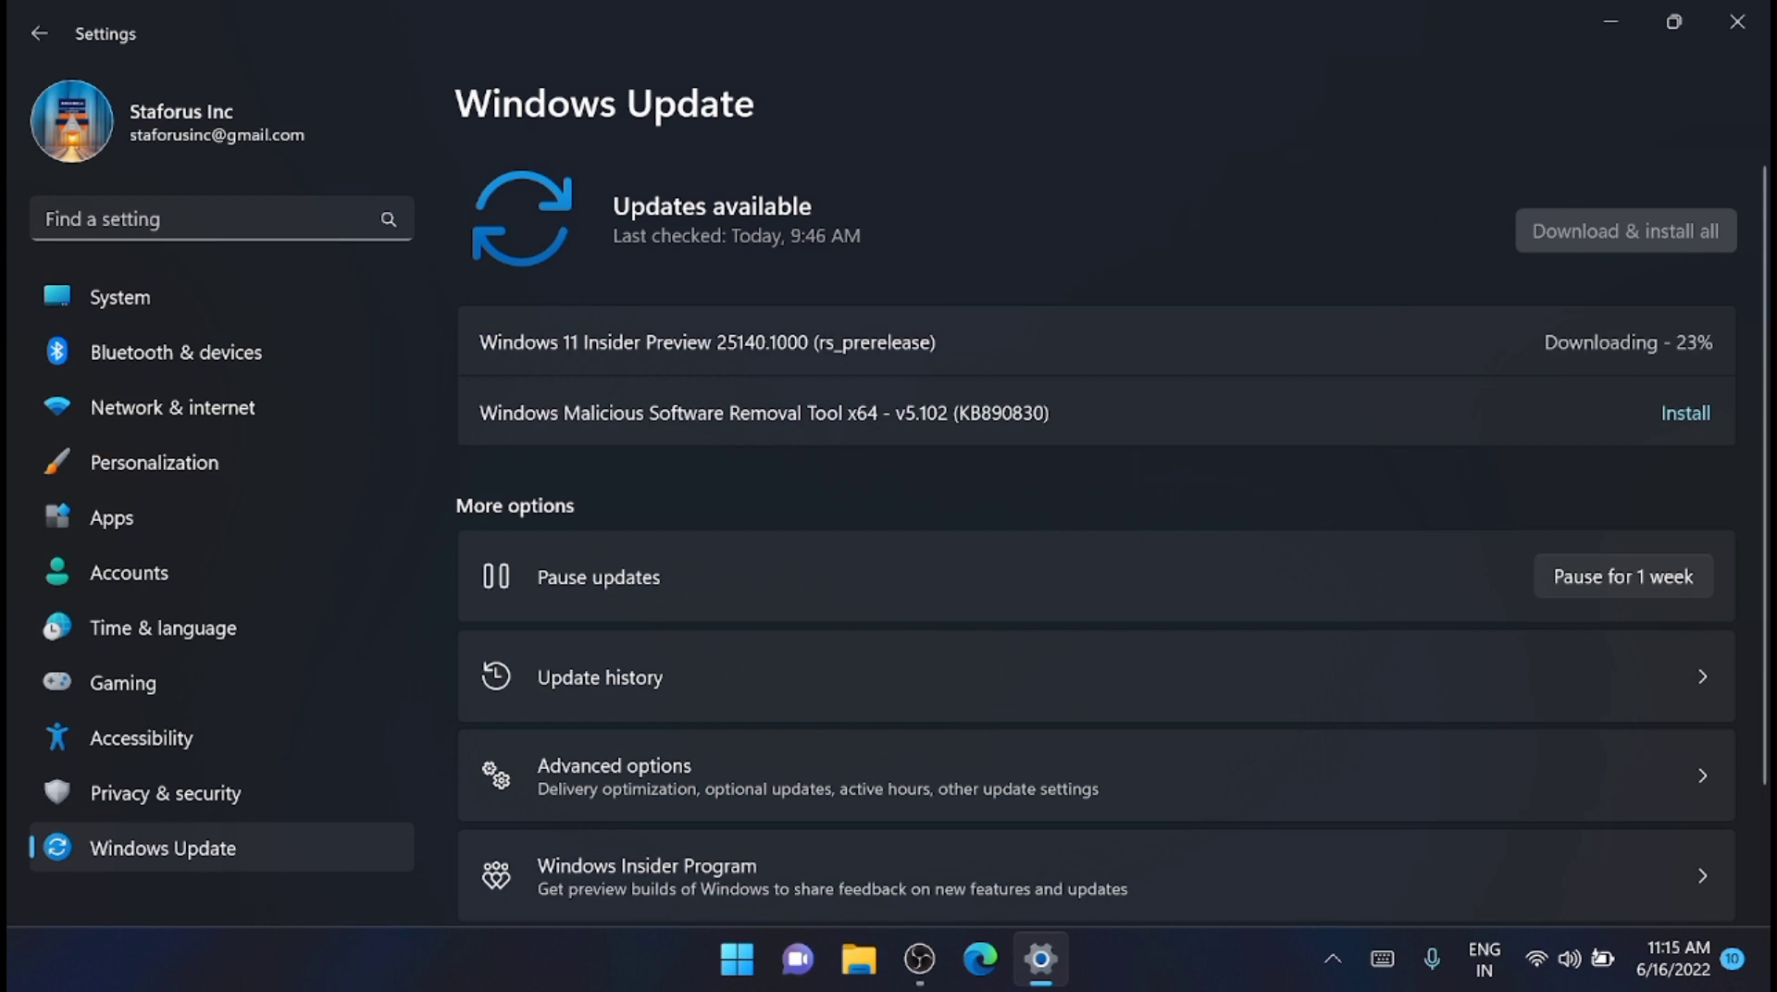
mouse_move(1667, 368)
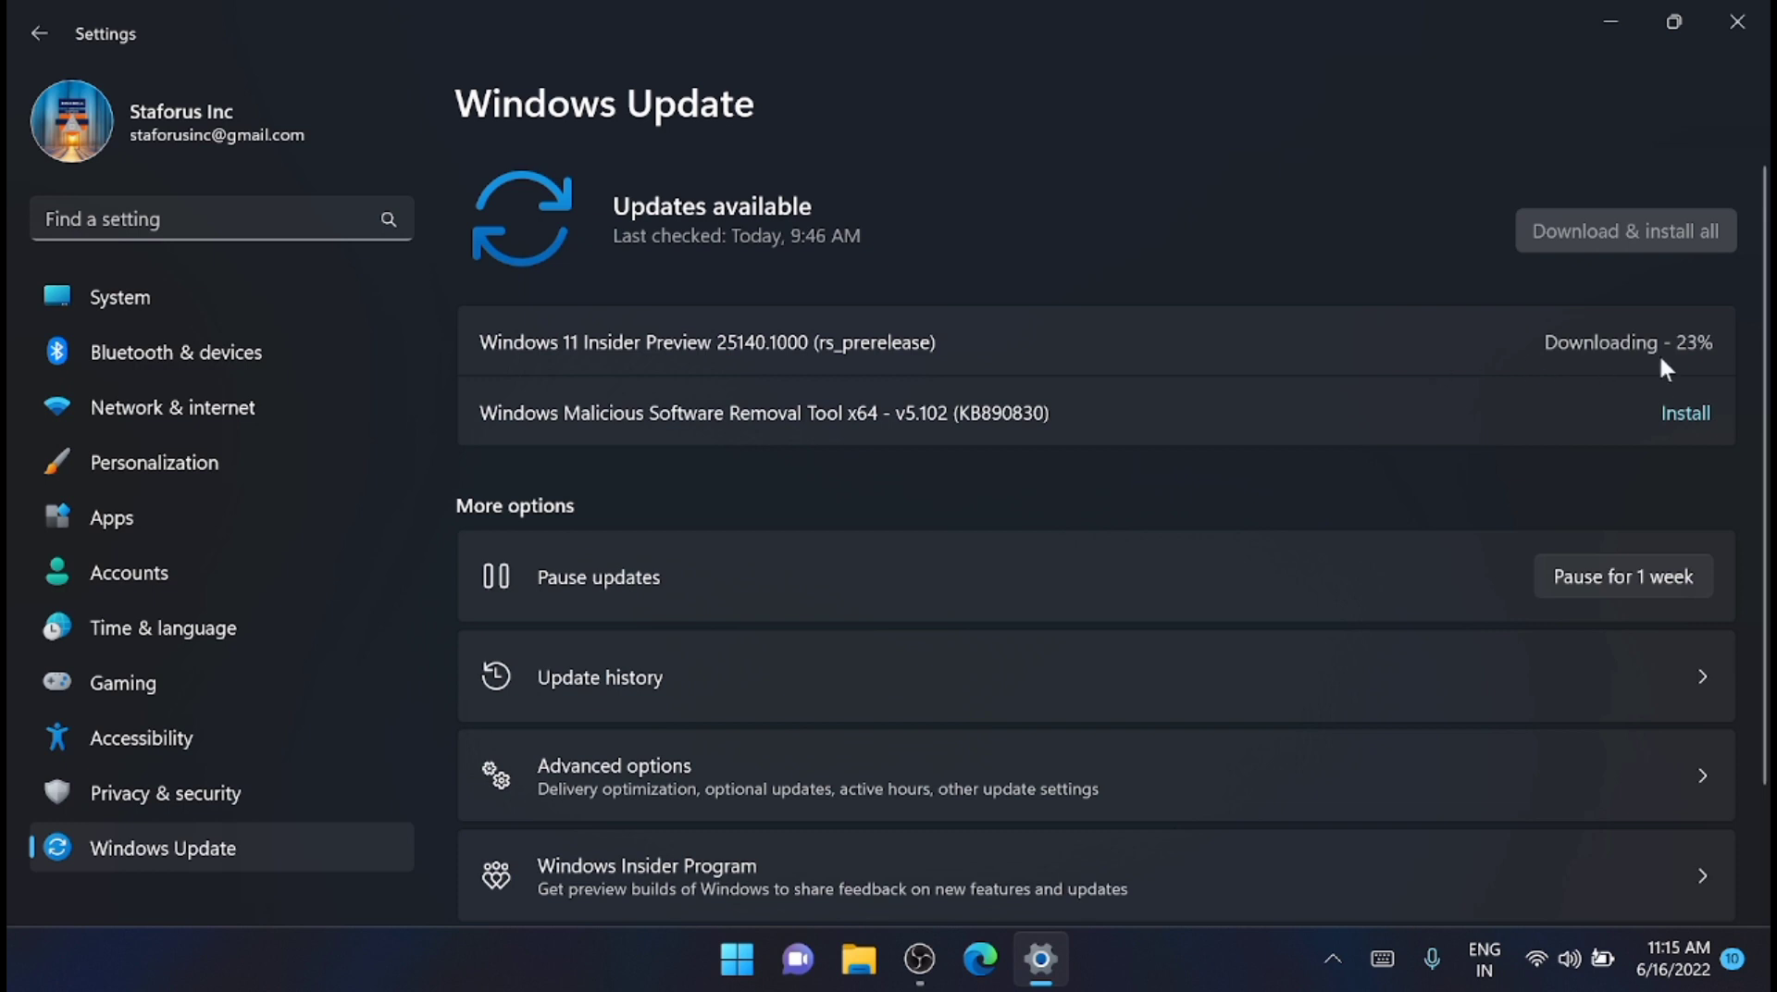
mouse_move(547, 477)
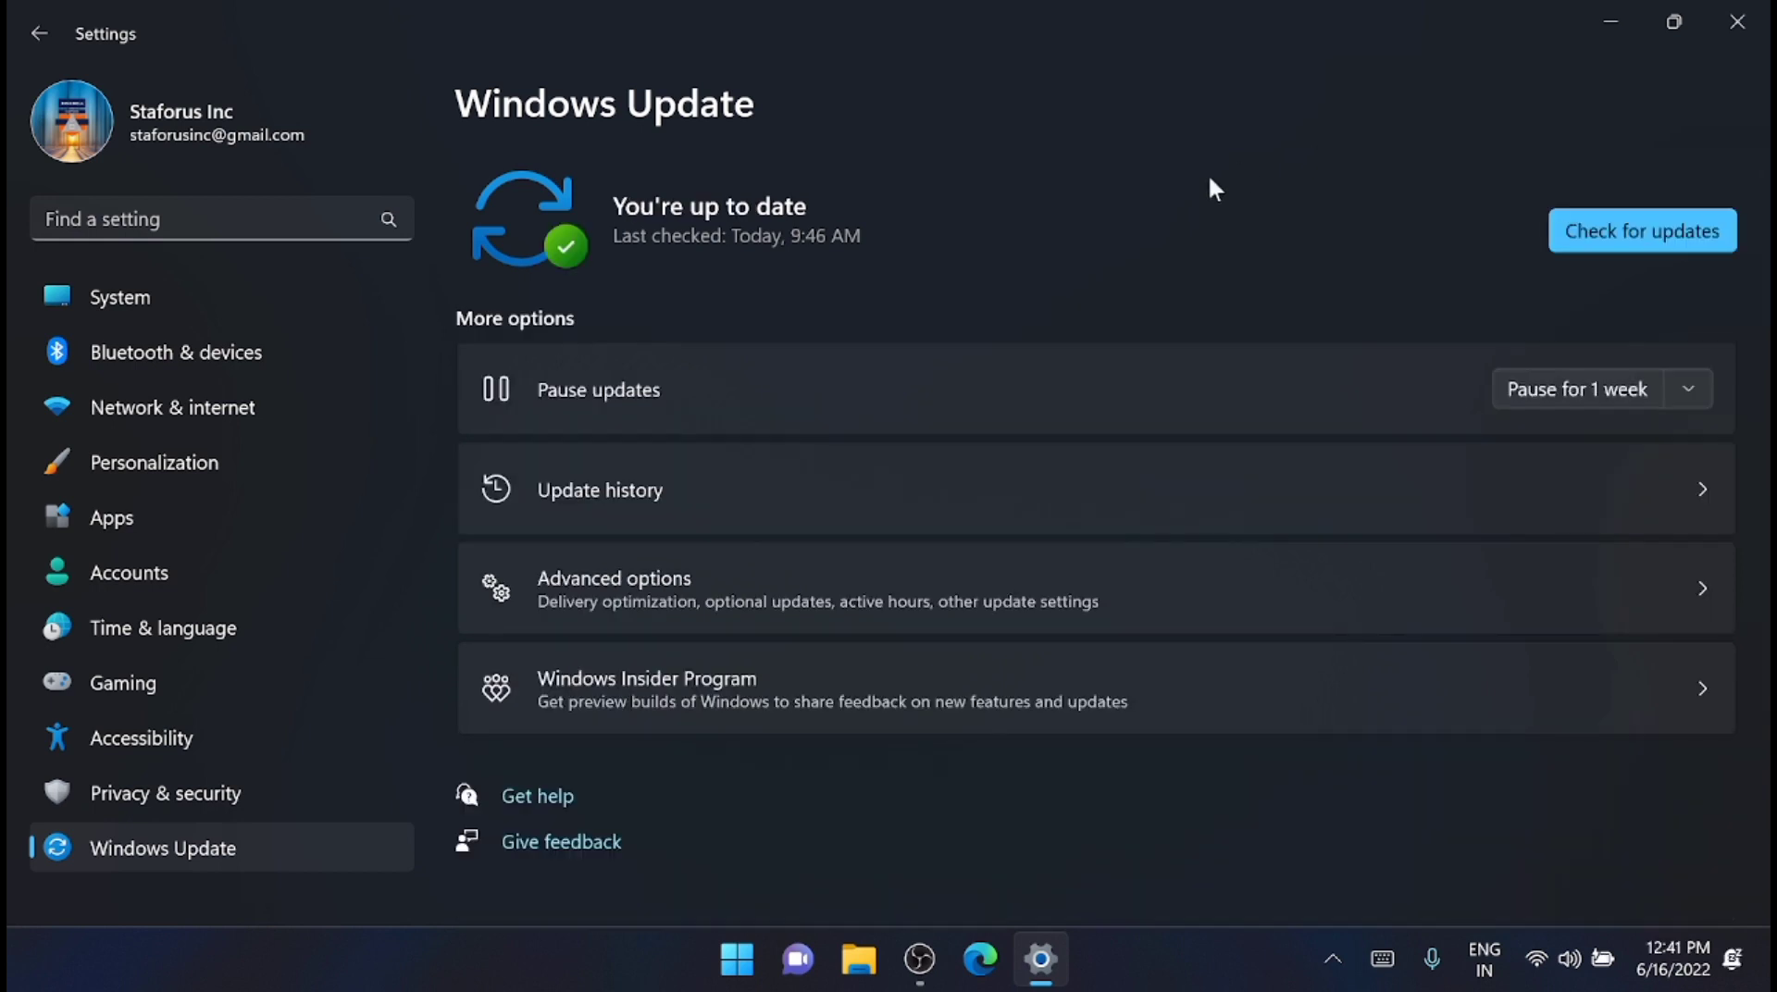
mouse_move(1033, 387)
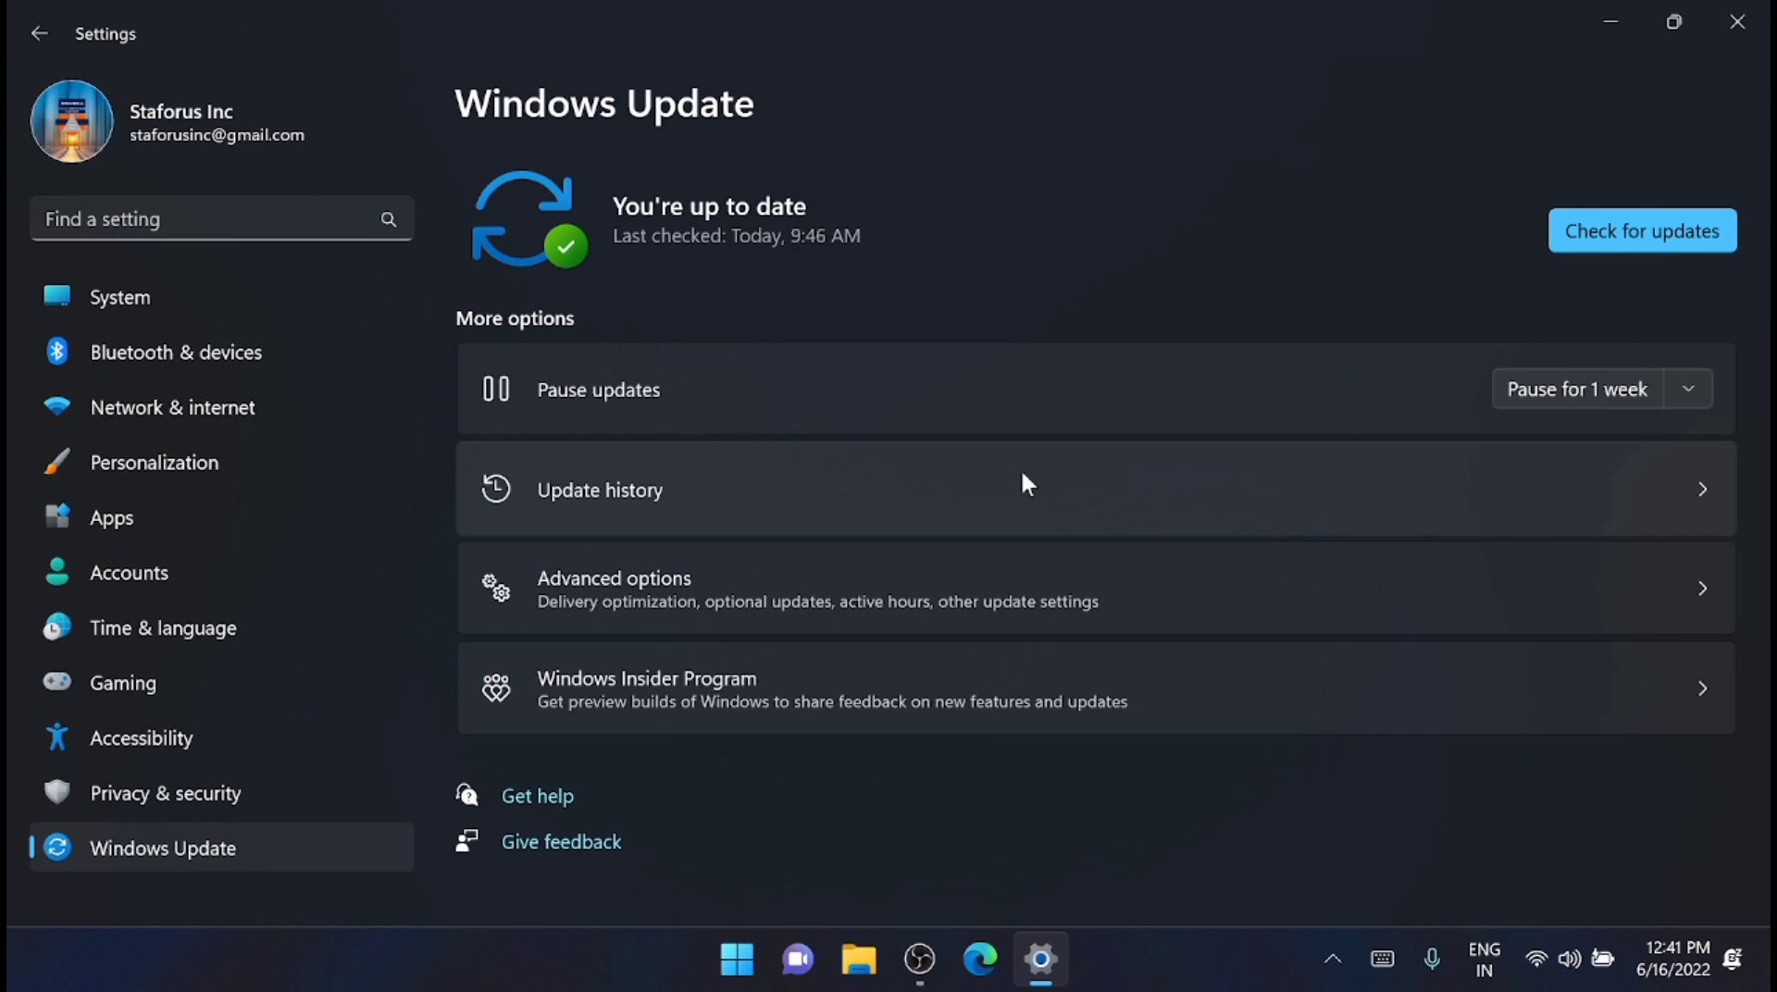
Step: After restarting, confirm Windows Update shows You're up to date and the desktop shows build 25140
left_click(600, 490)
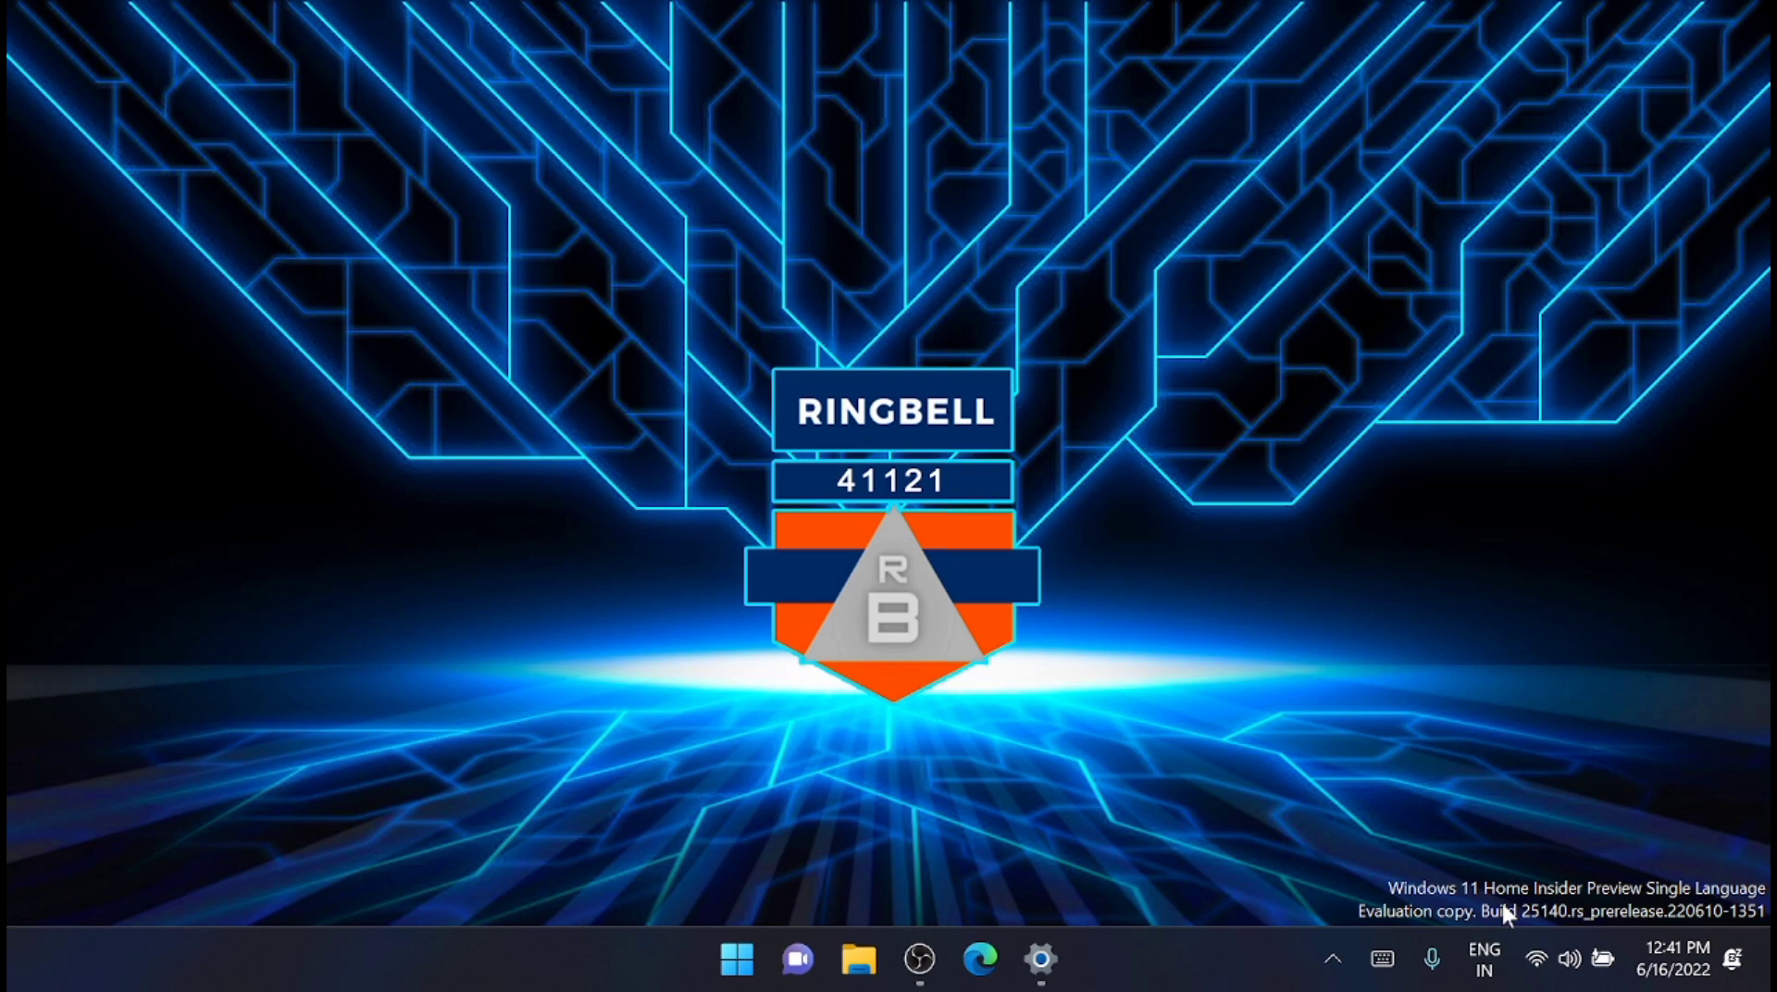
mouse_move(1278, 828)
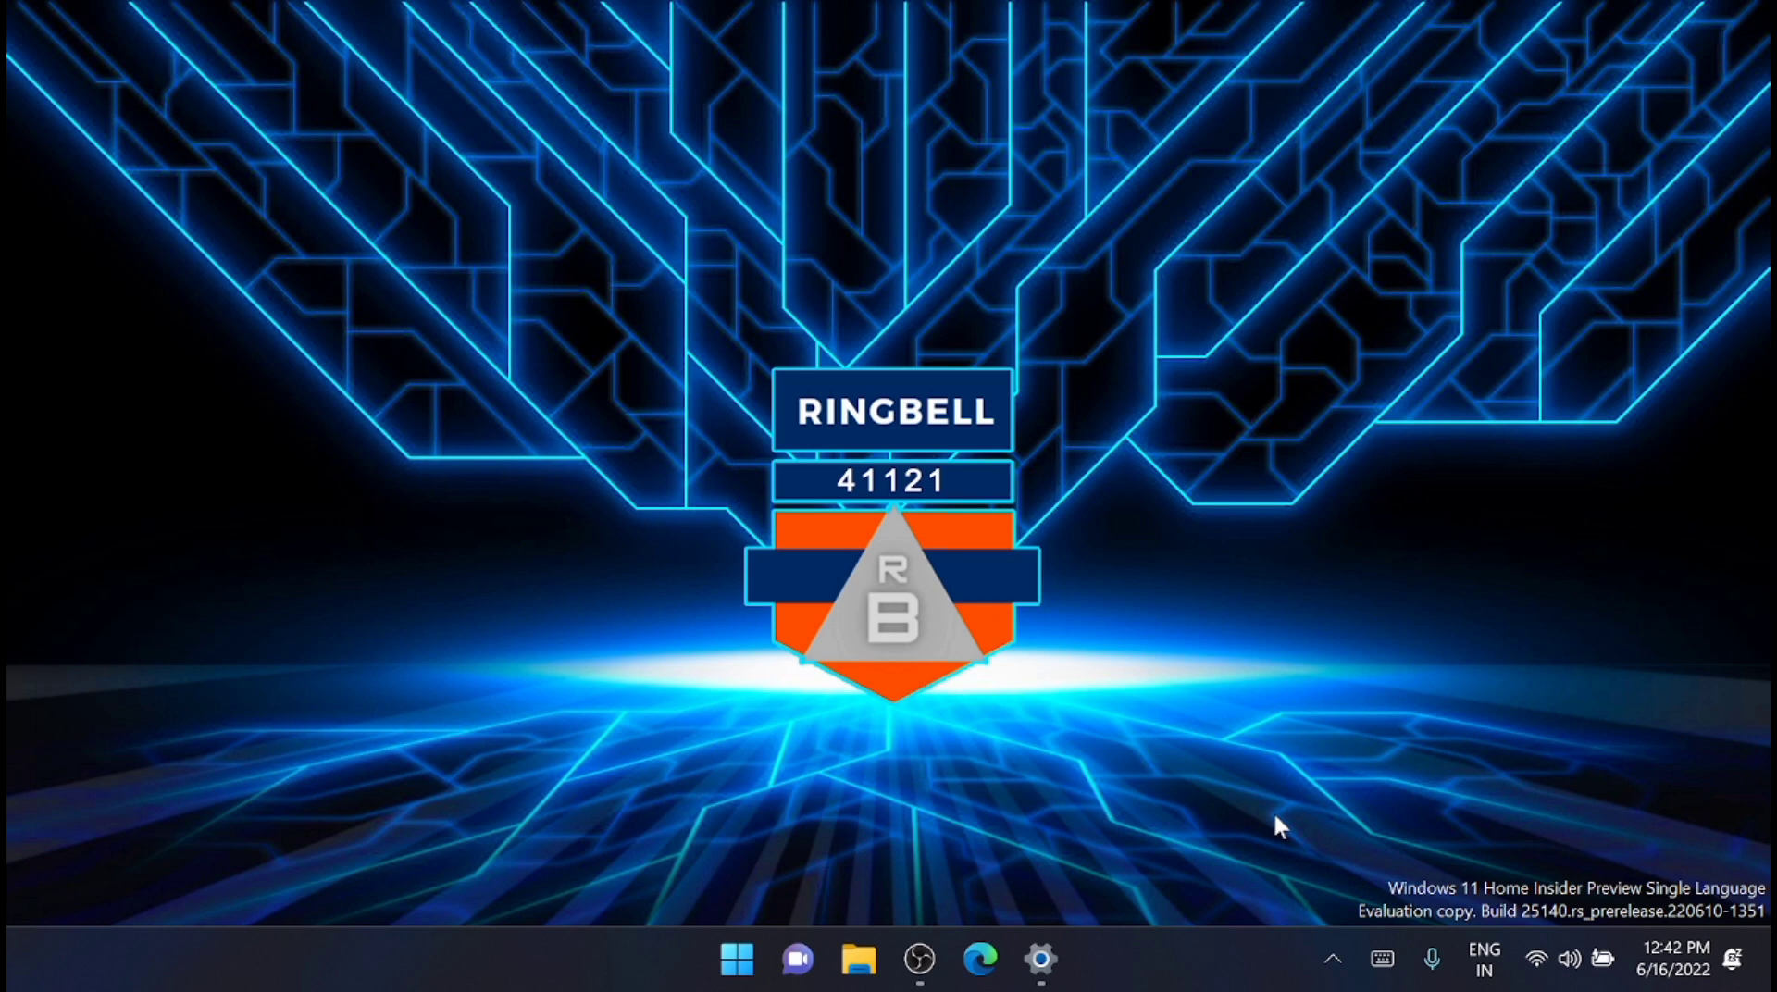
mouse_move(1077, 887)
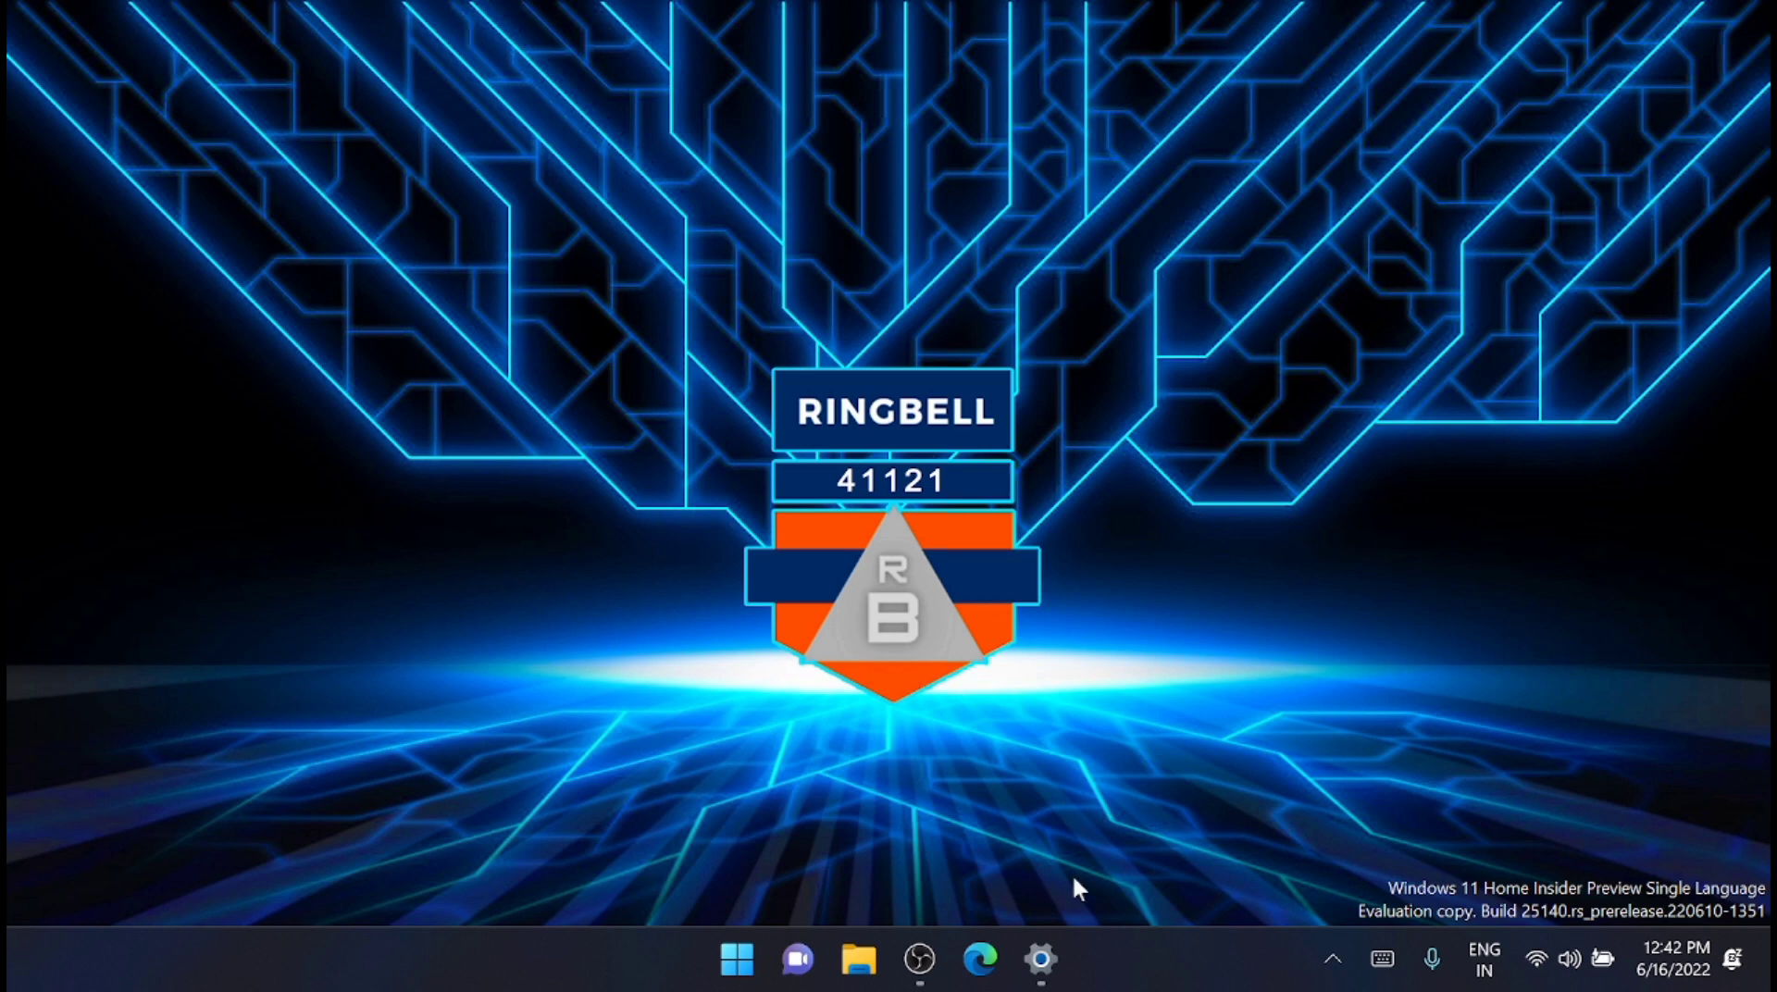